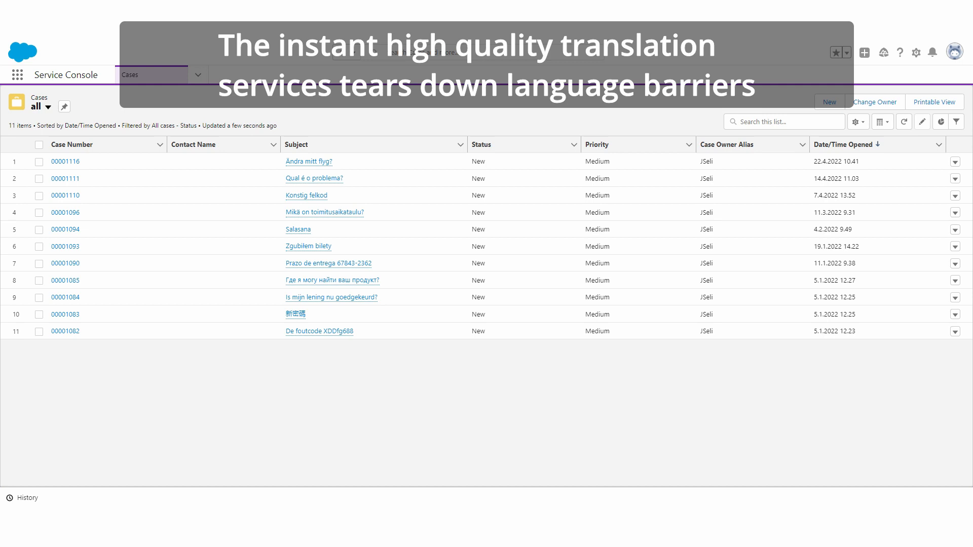
Step: Open case 00001116 from the Cases list in a console tab
left_click(308, 161)
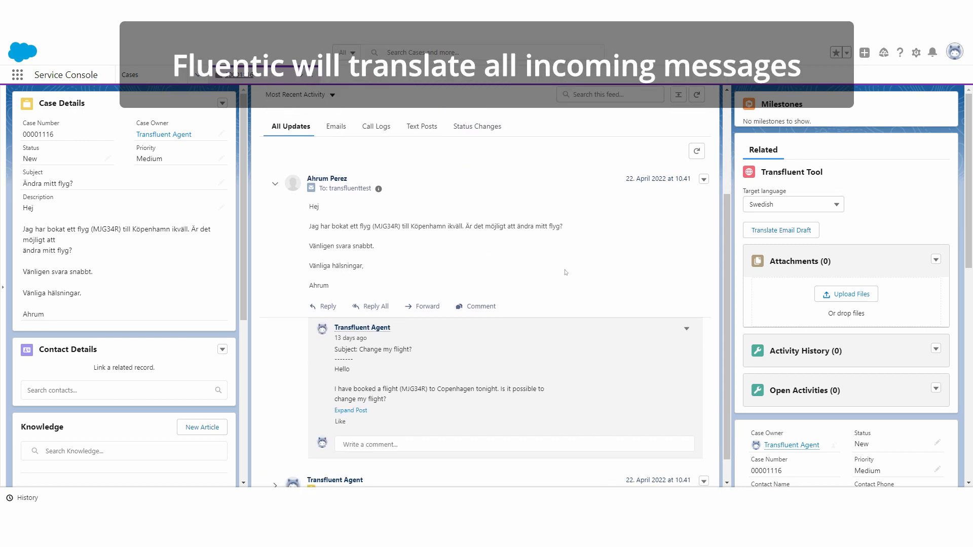
mouse_move(584, 245)
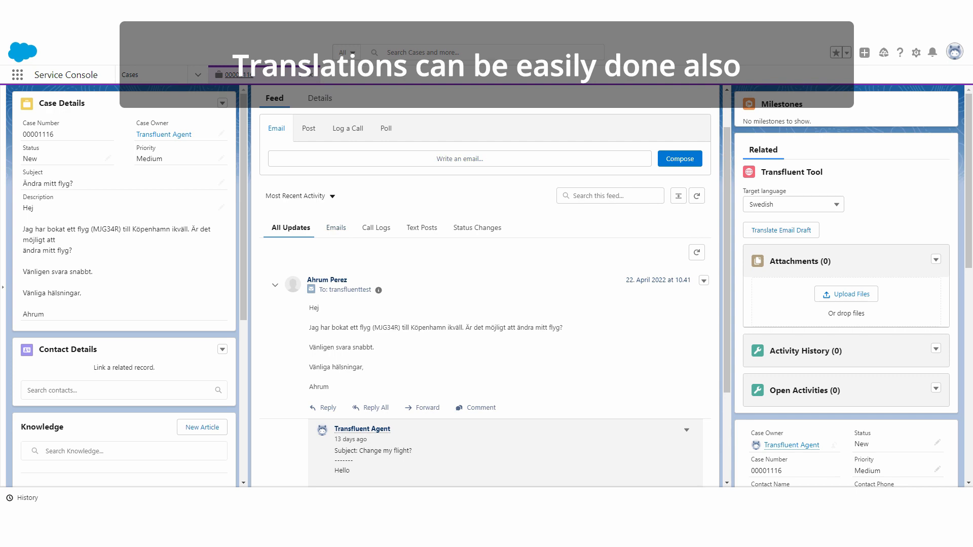
Step: Draft an English reply starting 'Hi,' and bring up its Swedish translation preview via Transfluent Tool
left_click(678, 158)
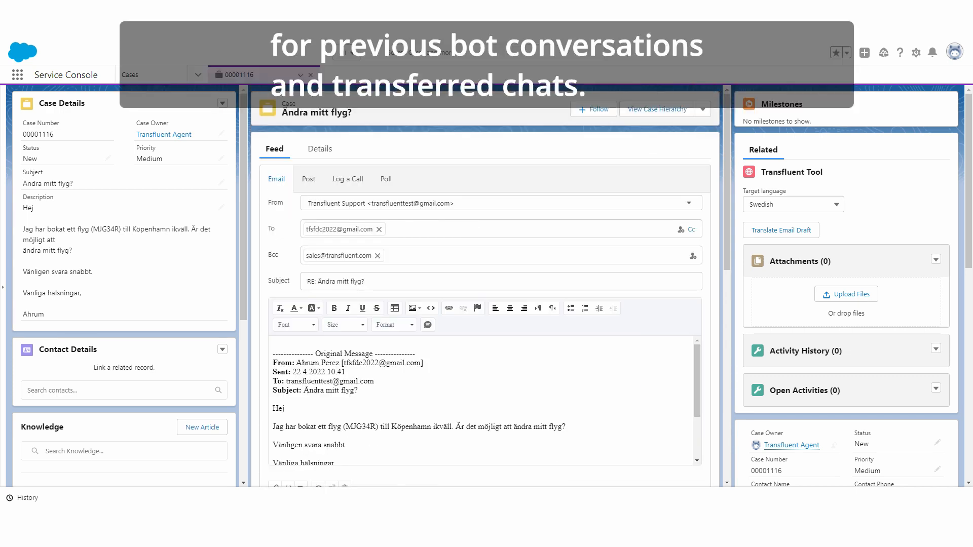
type("Hi,")
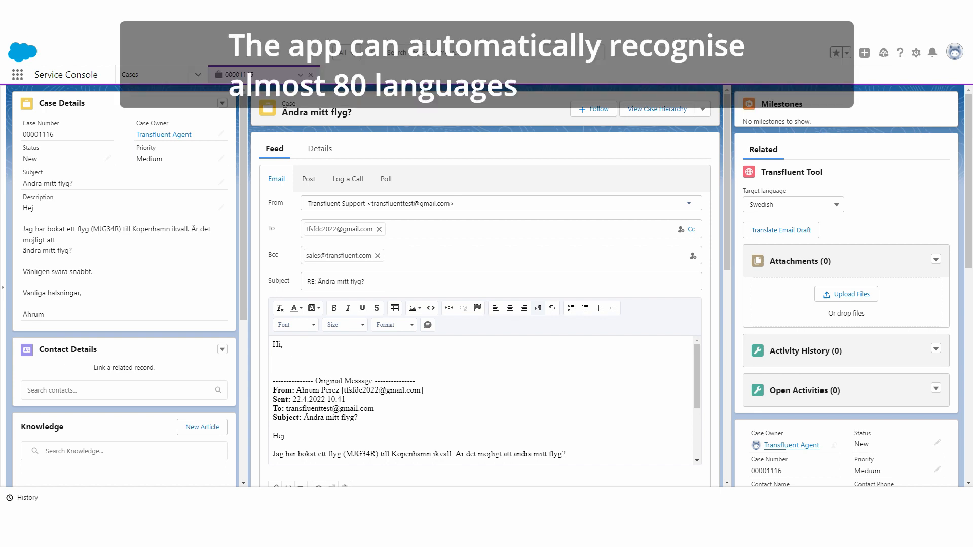
left_click(781, 230)
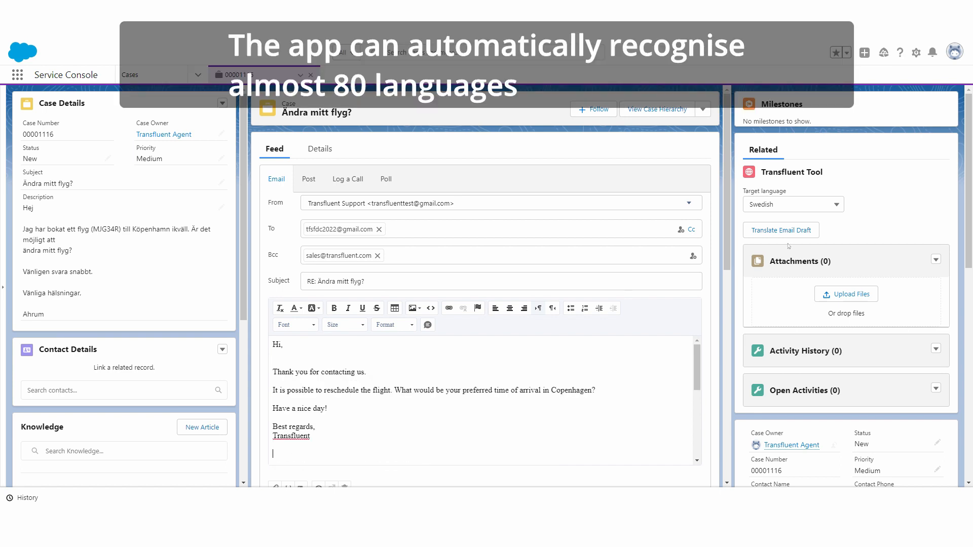
left_click(780, 230)
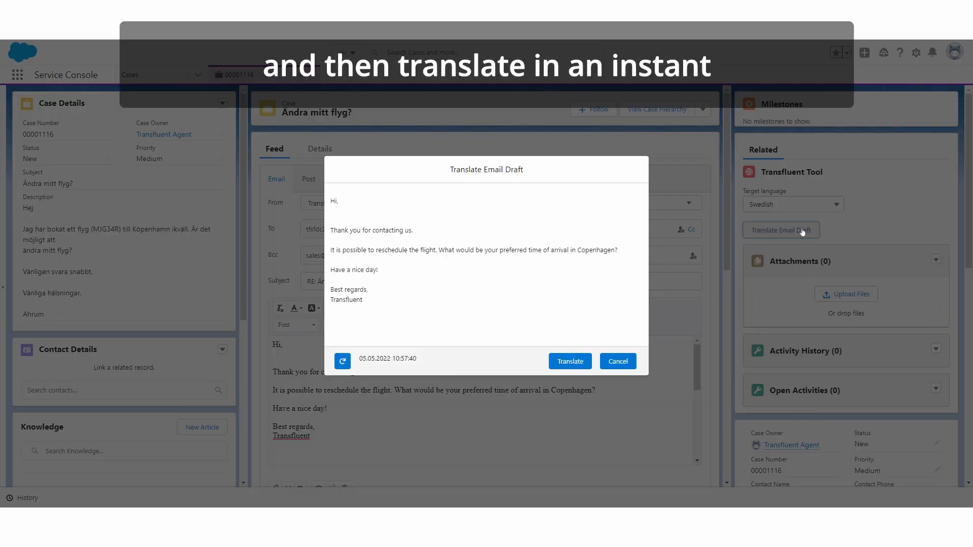
Step: Translate the reply into Swedish, save it as the email draft, and dismiss the confirmation
left_click(569, 361)
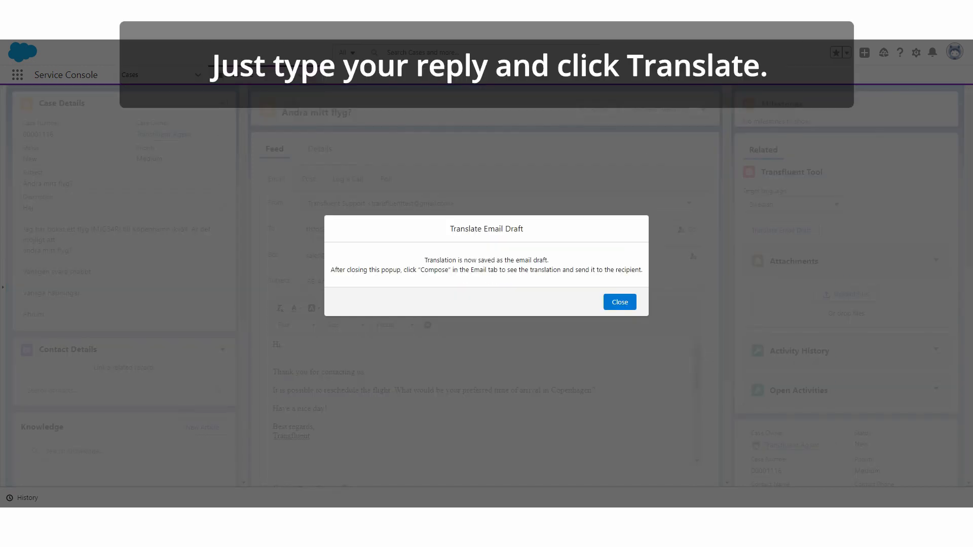
left_click(618, 302)
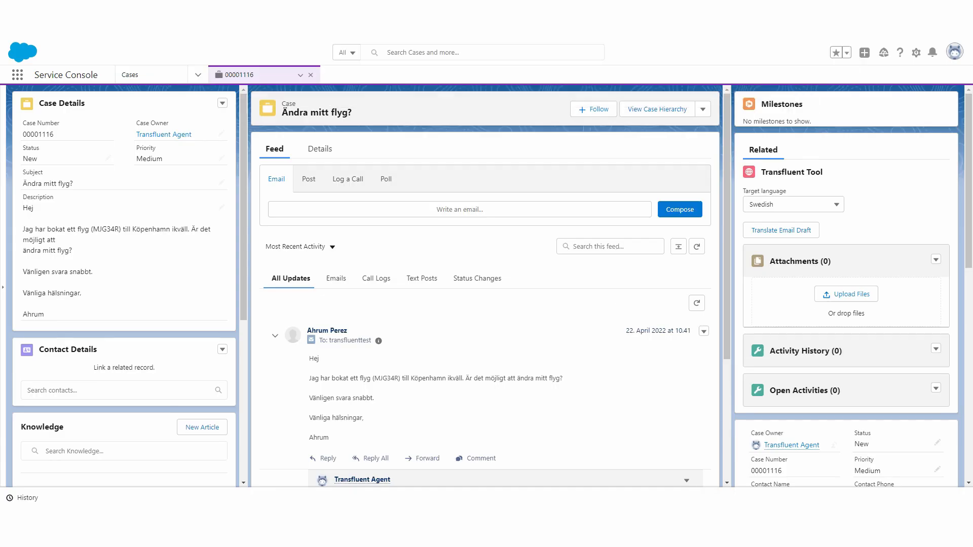